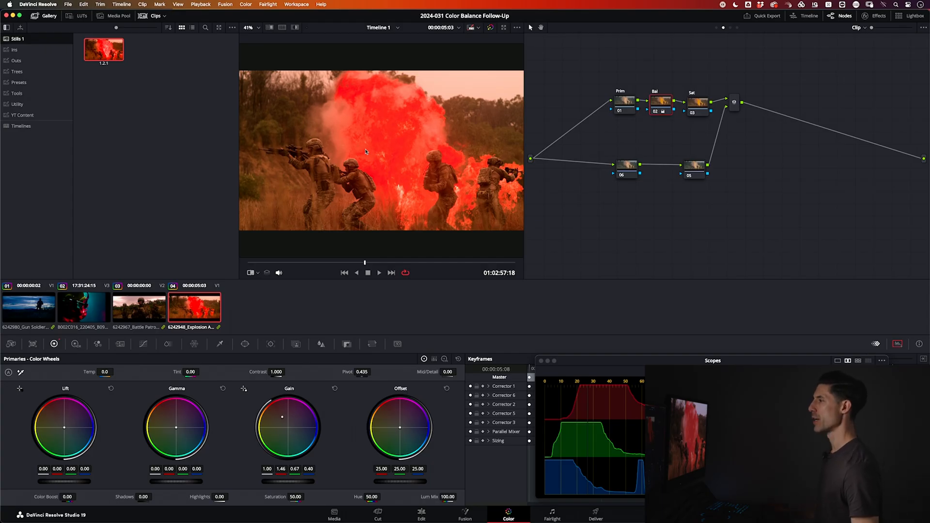
Switch to the dusk soldier silhouette shot and choose an option from its Bal node's menu
{"action": "left_click", "coordinate": [28, 308]}
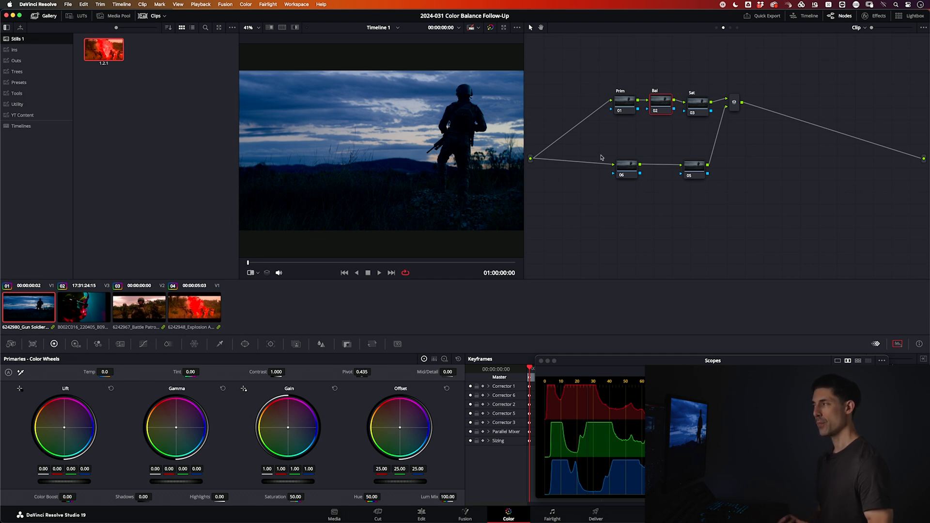
{"action": "mouse_move", "coordinate": [659, 105]}
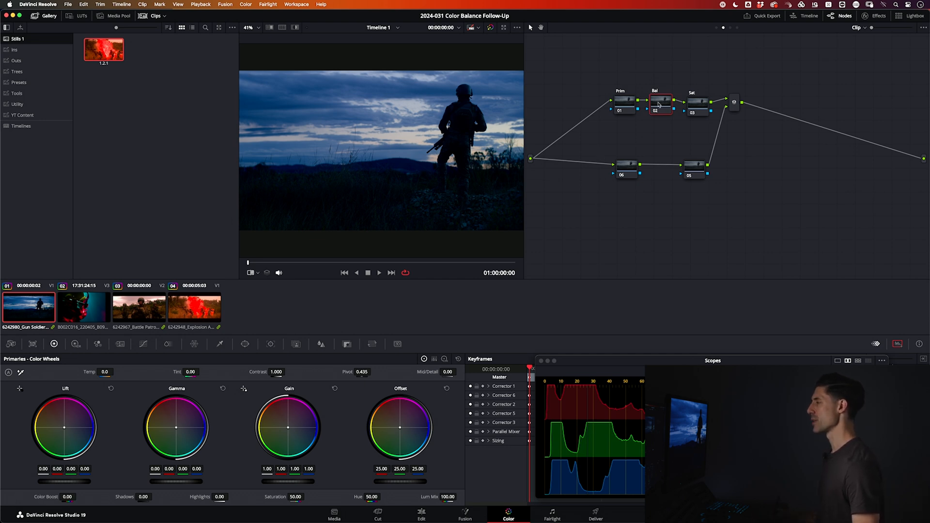
{"action": "right_click", "coordinate": [660, 100]}
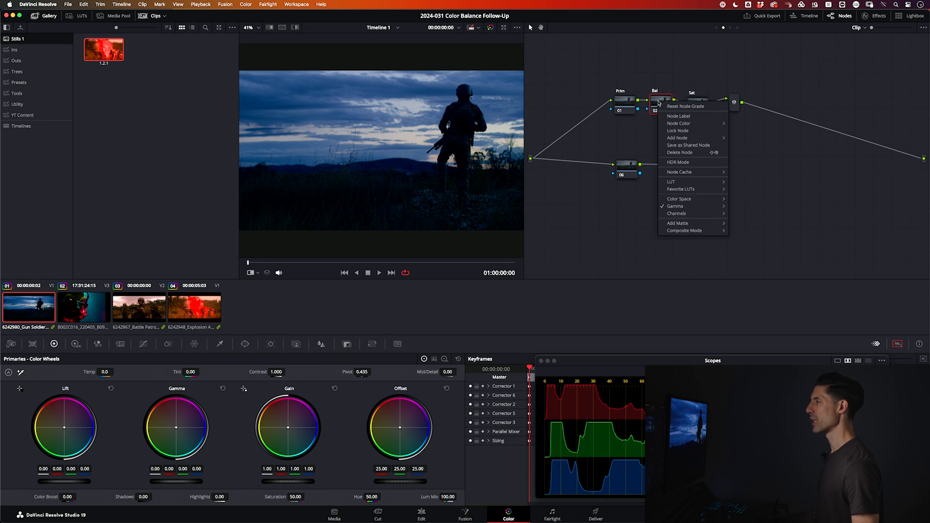
{"action": "left_click", "coordinate": [674, 205]}
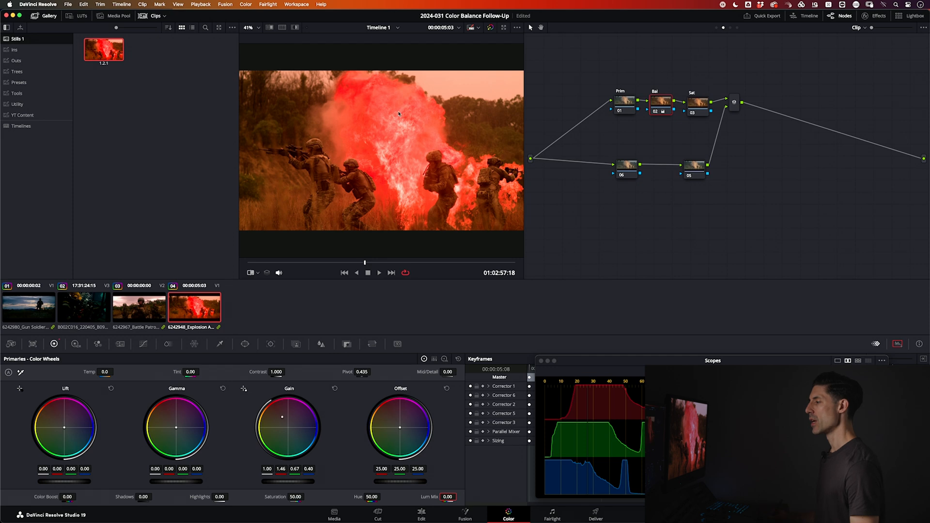
Switch the Primaries palette to per-channel Color Bars for lift, gamma, gain and offset
{"action": "left_click", "coordinate": [434, 358]}
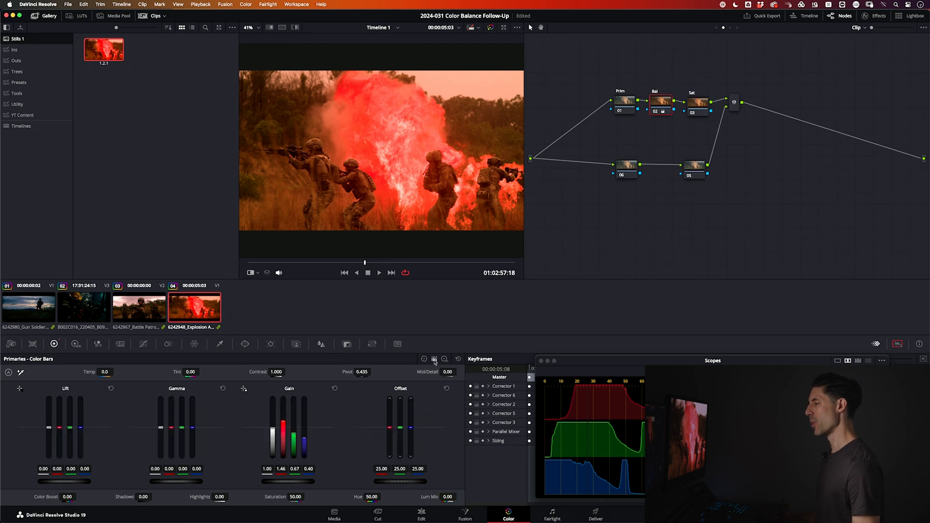
{"action": "mouse_move", "coordinate": [322, 409]}
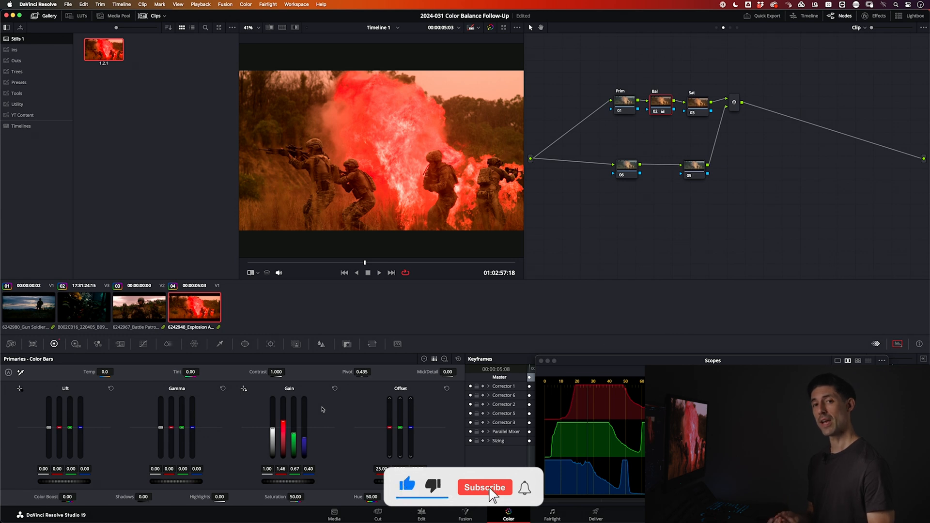
{"action": "left_click", "coordinate": [484, 487]}
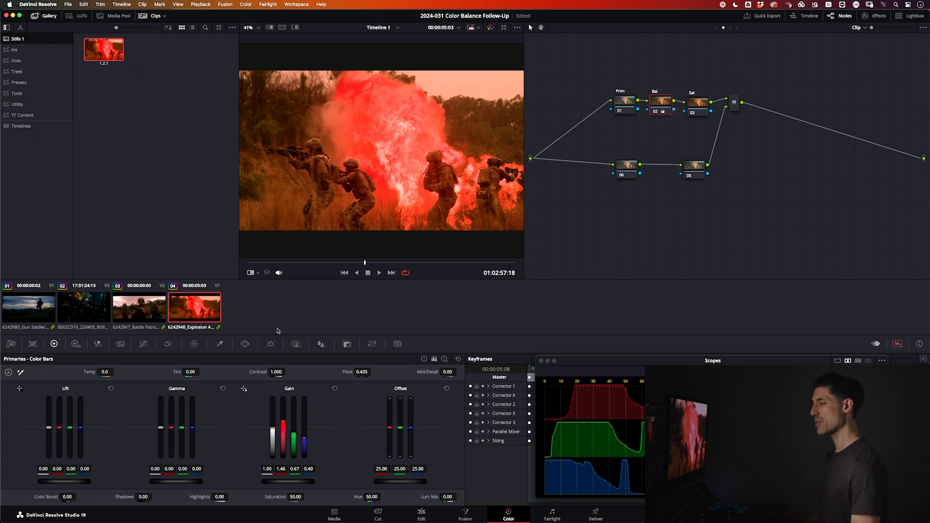
{"action": "mouse_move", "coordinate": [129, 412]}
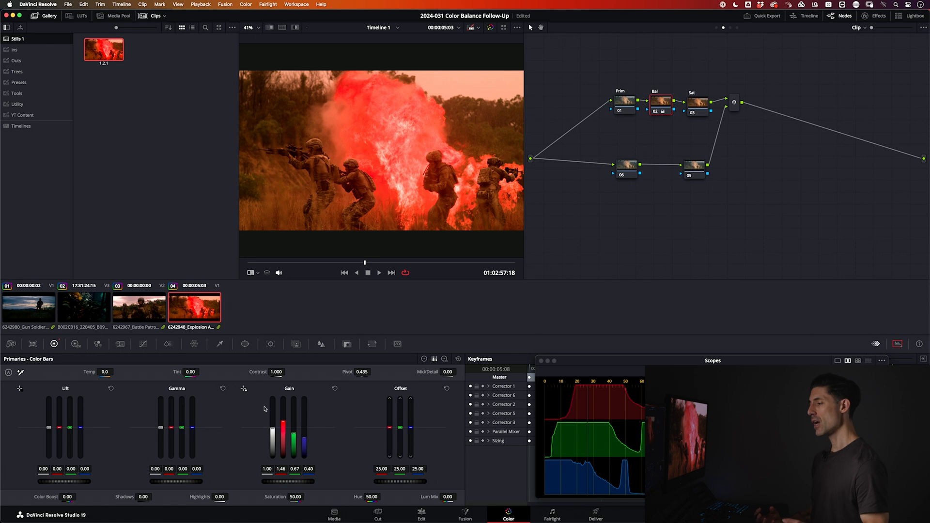
{"action": "mouse_move", "coordinate": [255, 412]}
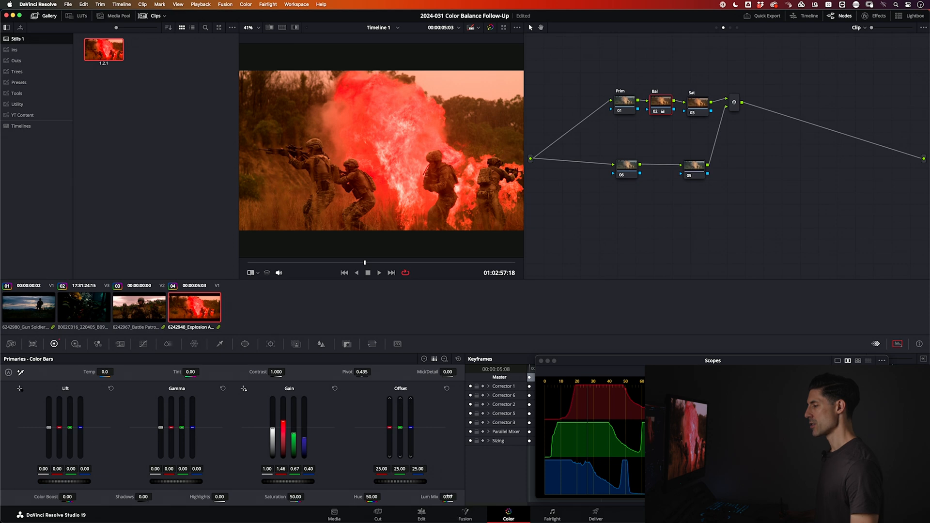
On the dusk soldier shot's Bal node, lower the master gain to about 0.93 over the warm balance
{"action": "left_click", "coordinate": [29, 308]}
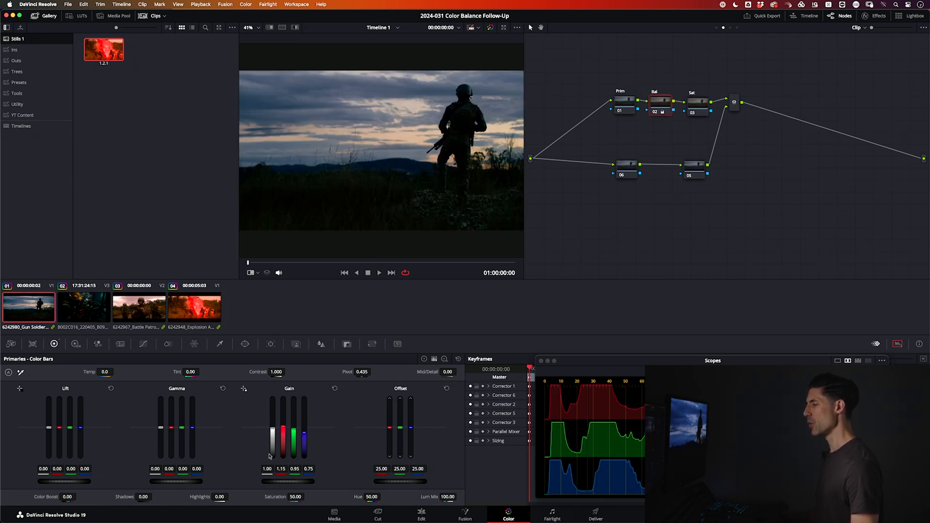
{"action": "left_click_drag", "start_coordinate": [267, 451], "coordinate": [268, 427]}
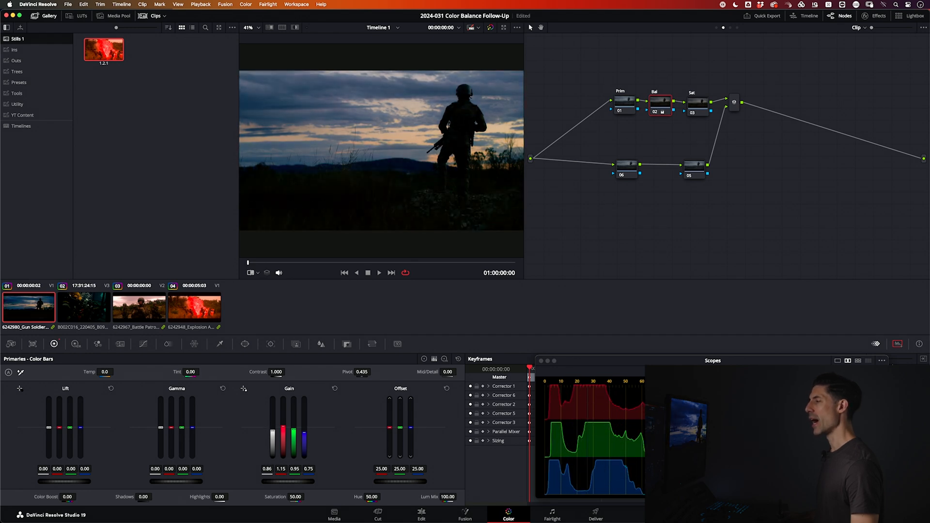
{"action": "left_click_drag", "start_coordinate": [266, 439], "coordinate": [267, 456]}
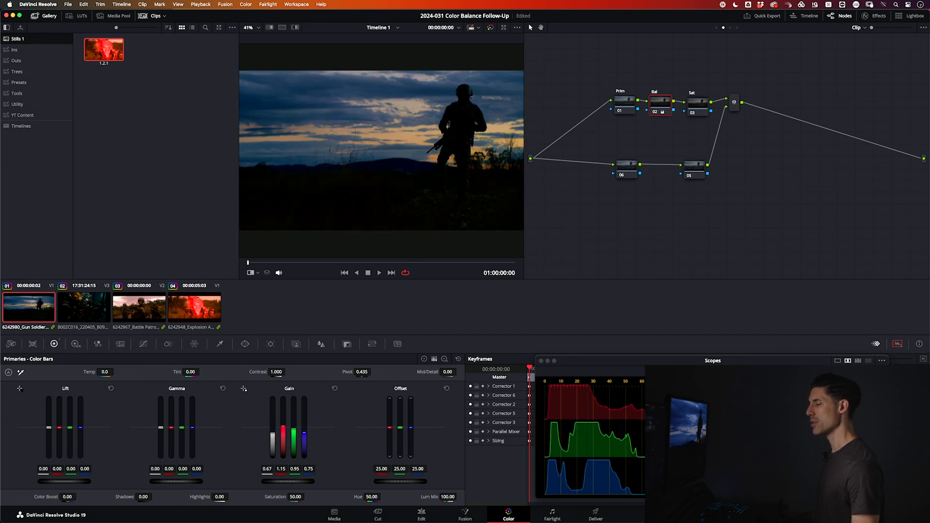
{"action": "left_click_drag", "start_coordinate": [267, 427], "coordinate": [267, 422]}
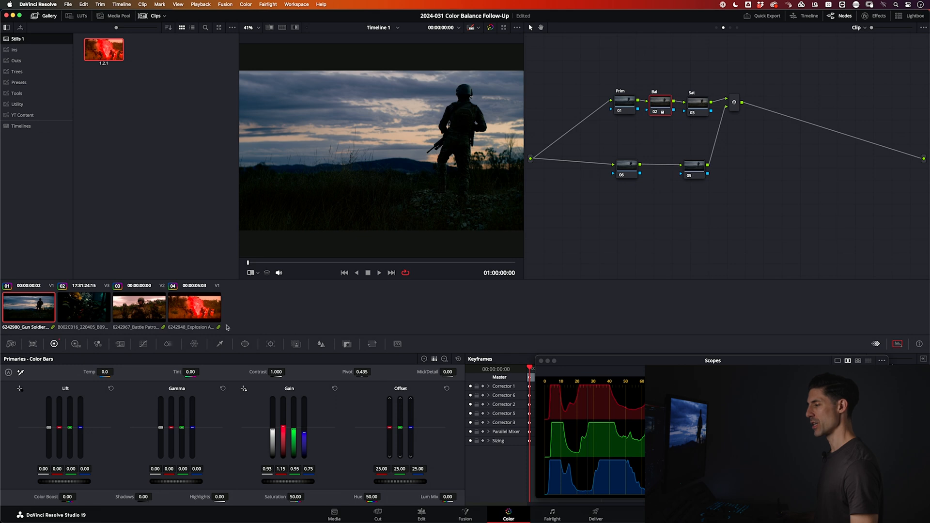
Select the explosion shot and bring up the actions for its saved gallery still
{"action": "left_click", "coordinate": [195, 307]}
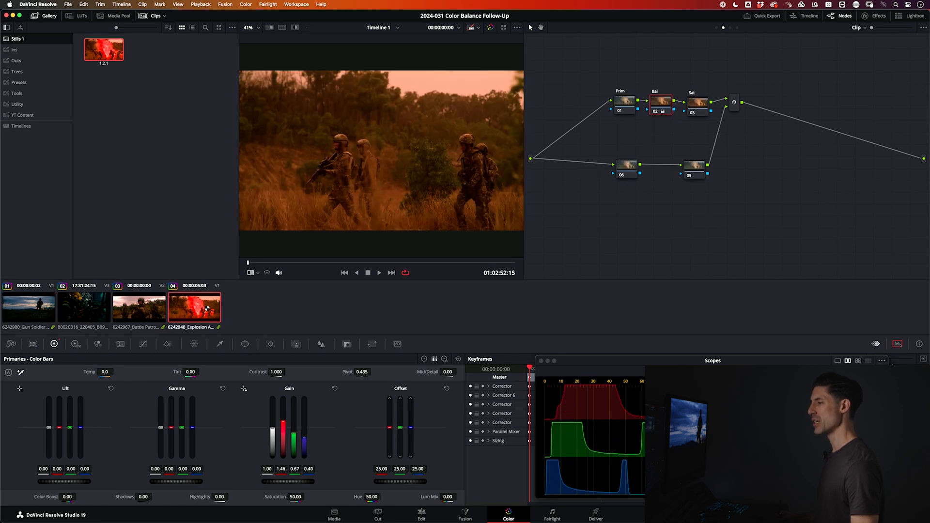
{"action": "right_click", "coordinate": [104, 49]}
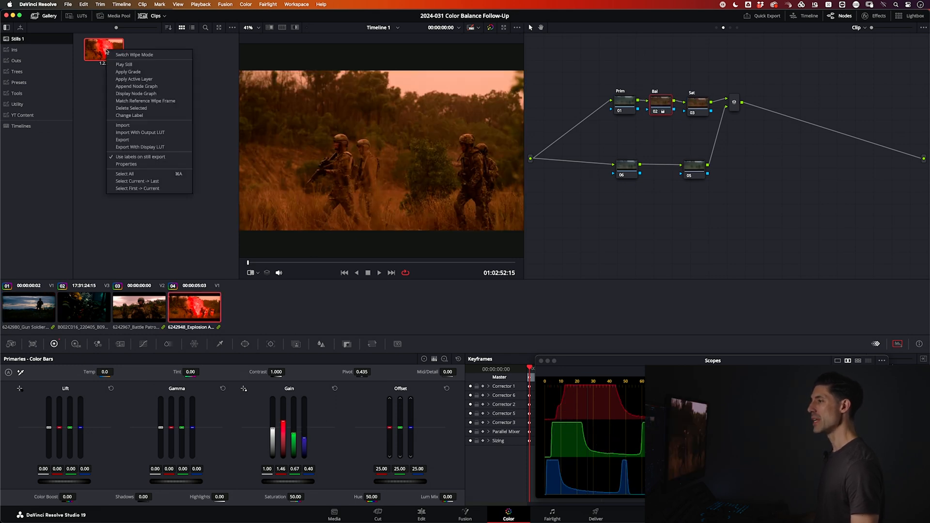
{"action": "mouse_move", "coordinate": [145, 100]}
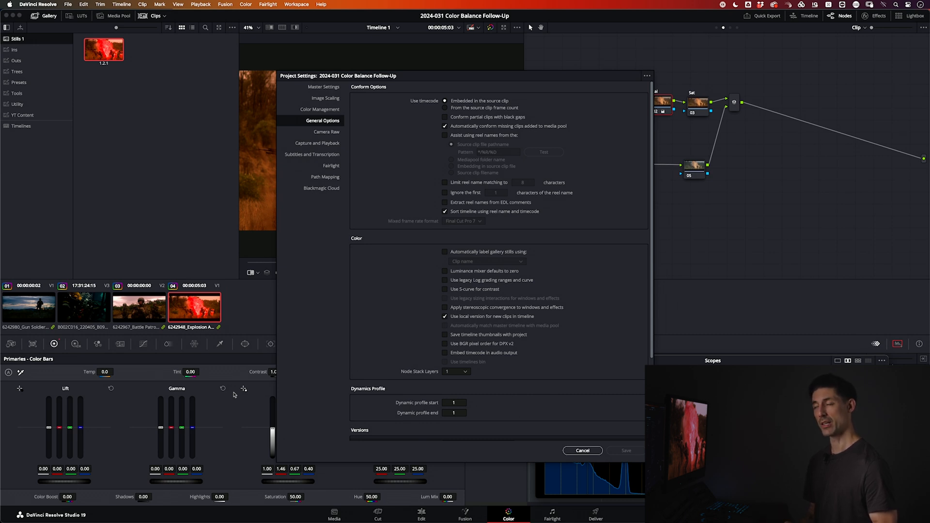
Try 'Luminance mixer defaults to zero' on, turn it back off, and save the project settings
{"action": "left_click", "coordinate": [583, 450]}
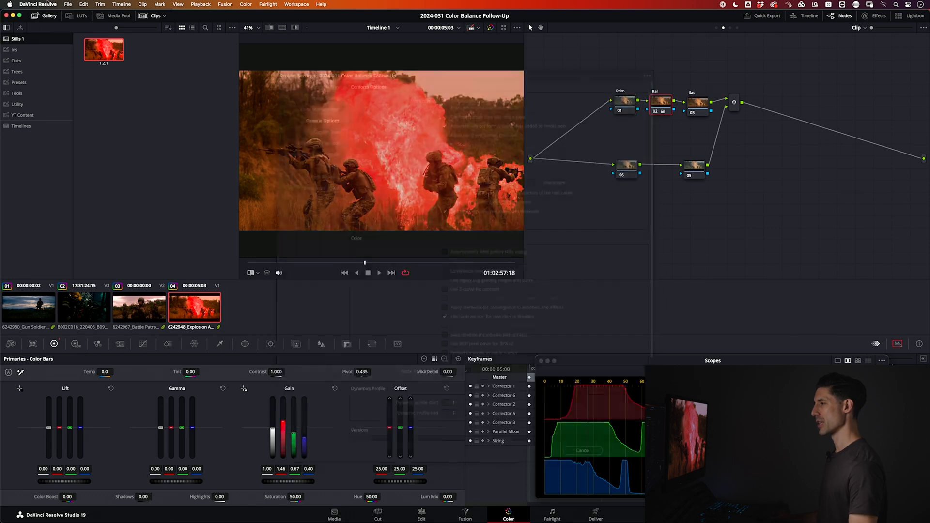
{"action": "left_click", "coordinate": [68, 4]}
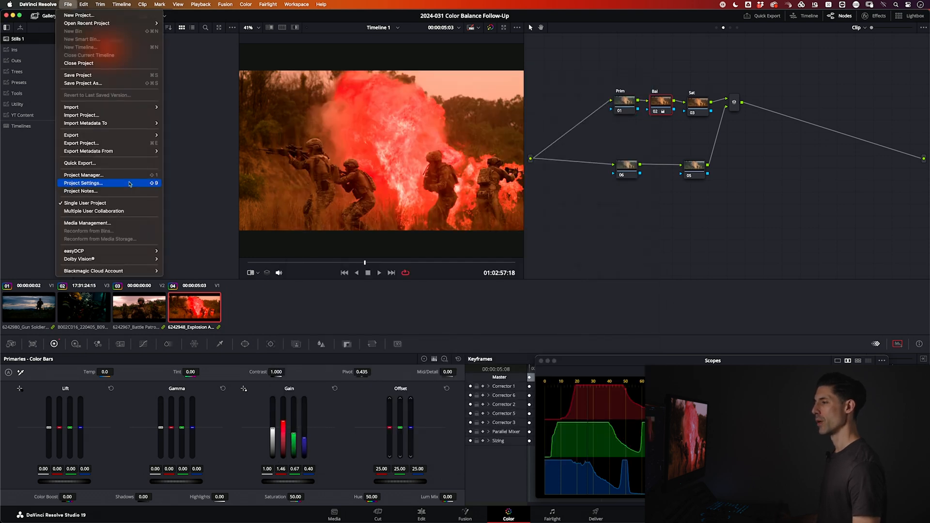
{"action": "left_click", "coordinate": [84, 184]}
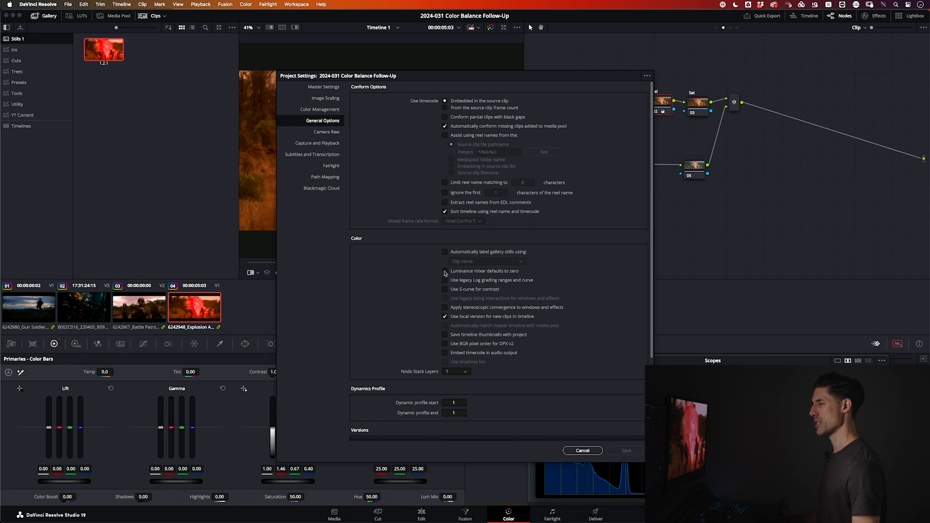
{"action": "left_click", "coordinate": [445, 270]}
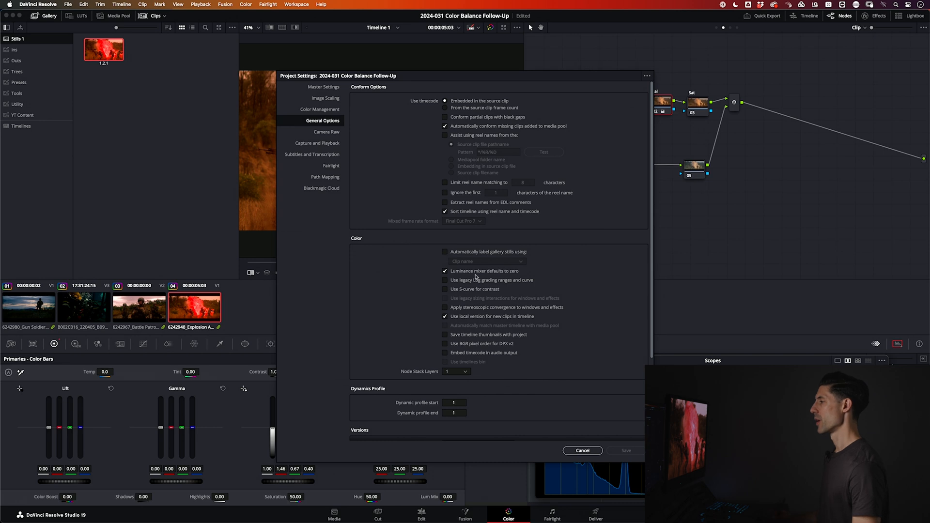
{"action": "left_click", "coordinate": [446, 270]}
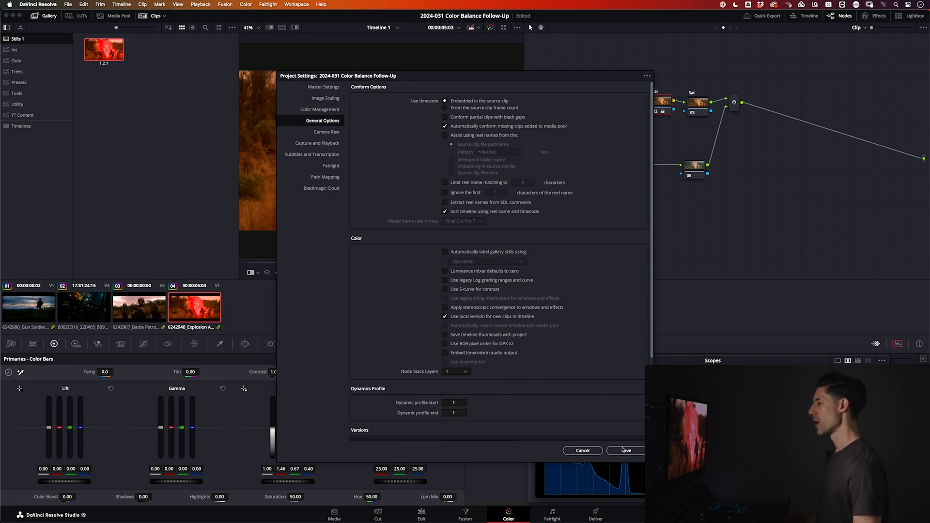
{"action": "left_click", "coordinate": [626, 451]}
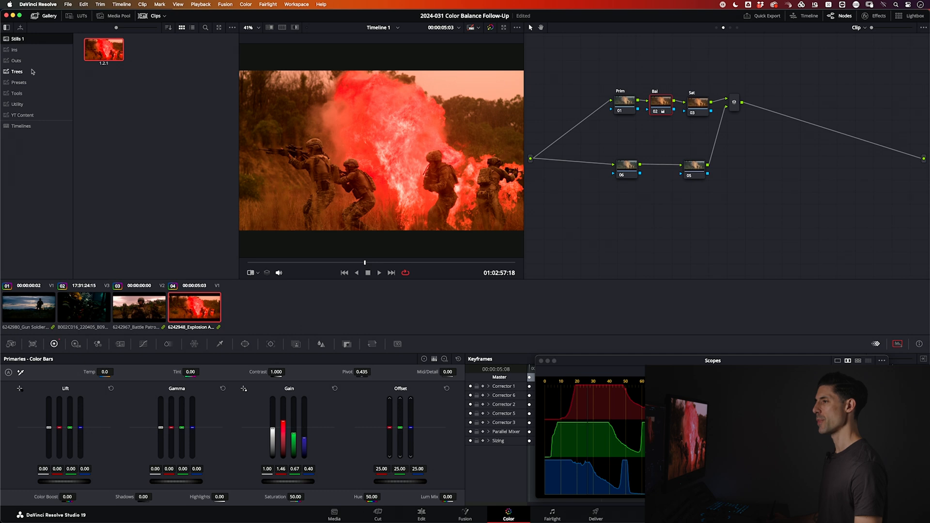
Show the Trees album with the Native Tree and Base Tree stills and select the explosion shot's Bal node
{"action": "left_click", "coordinate": [16, 70]}
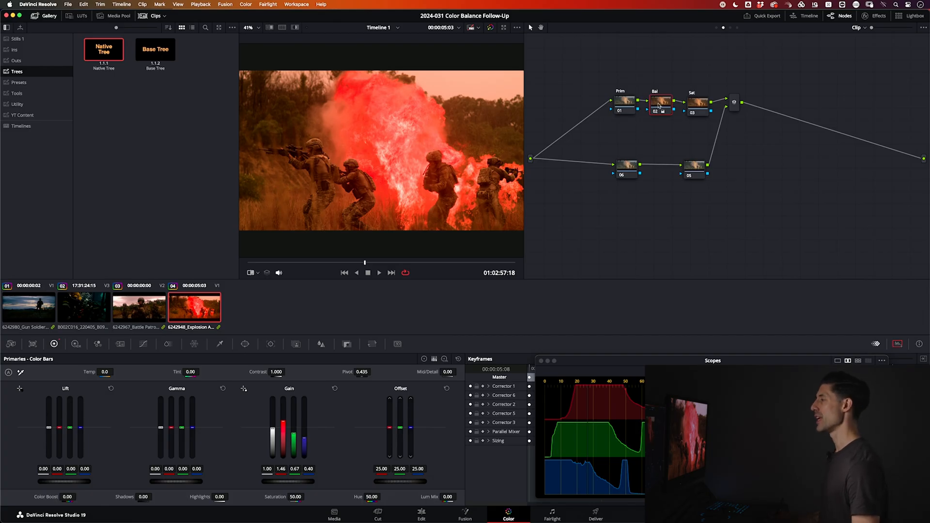
{"action": "left_click", "coordinate": [660, 102]}
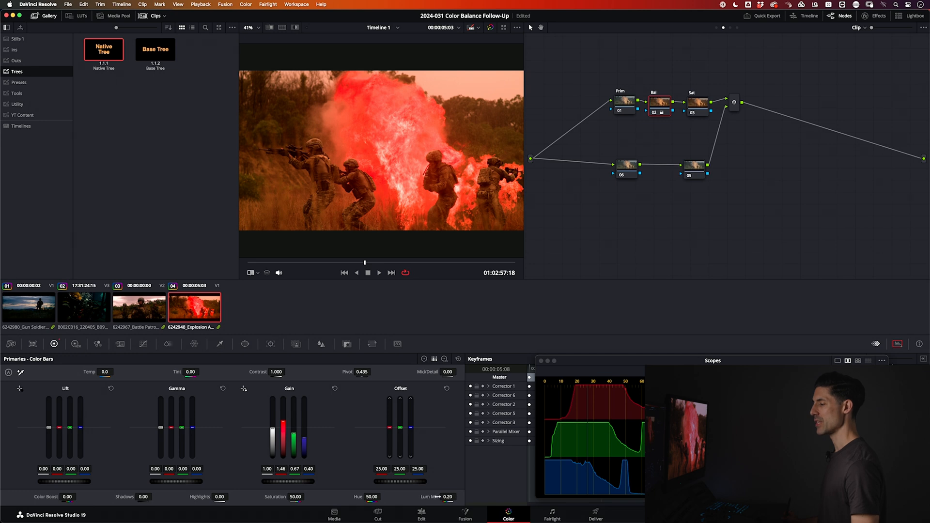
{"action": "mouse_move", "coordinate": [373, 461]}
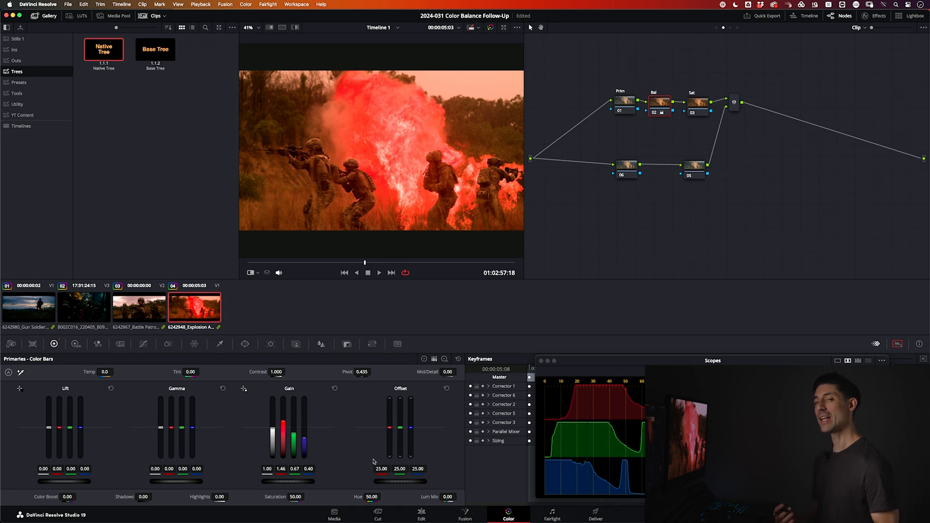